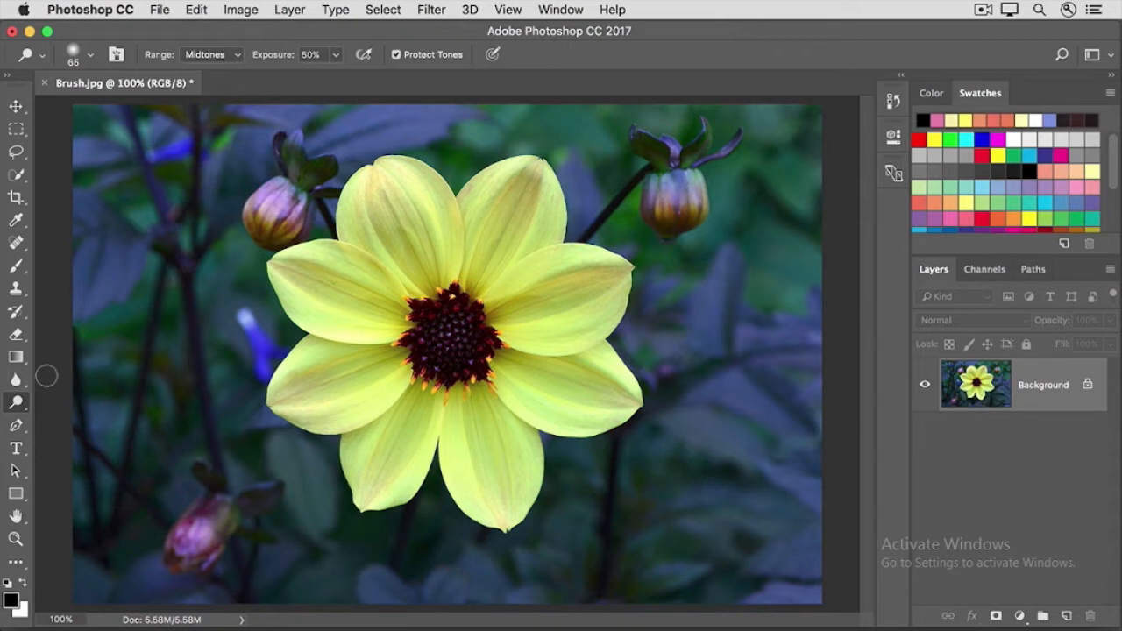
mouse_move(40, 297)
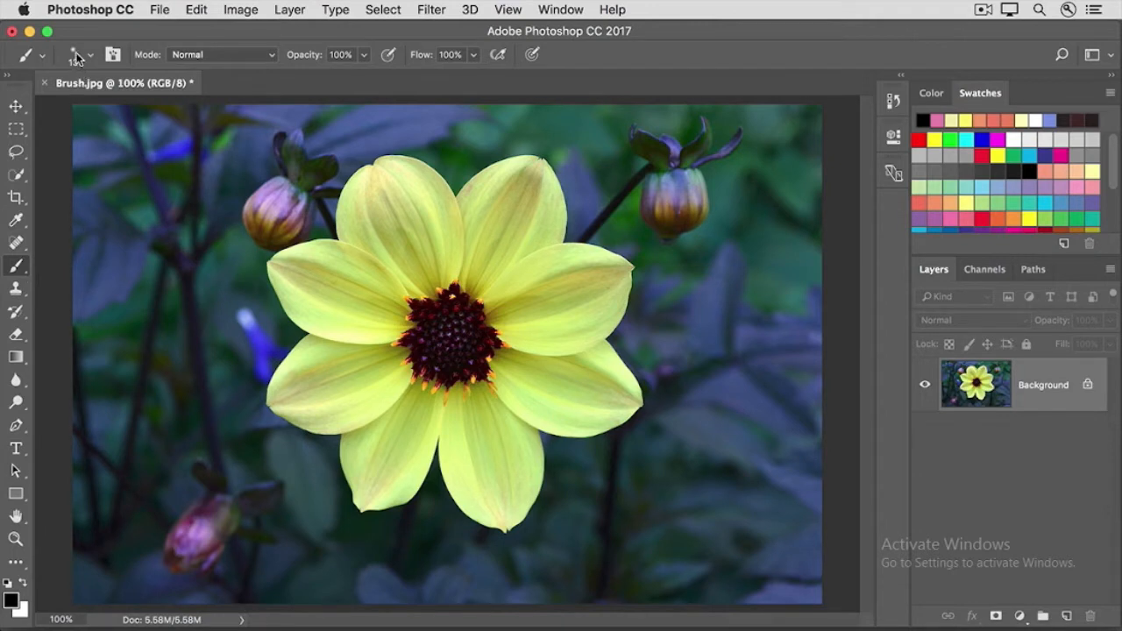
Choose the 65 px hard round brush tip from the Brush Preset picker.
left_click(90, 54)
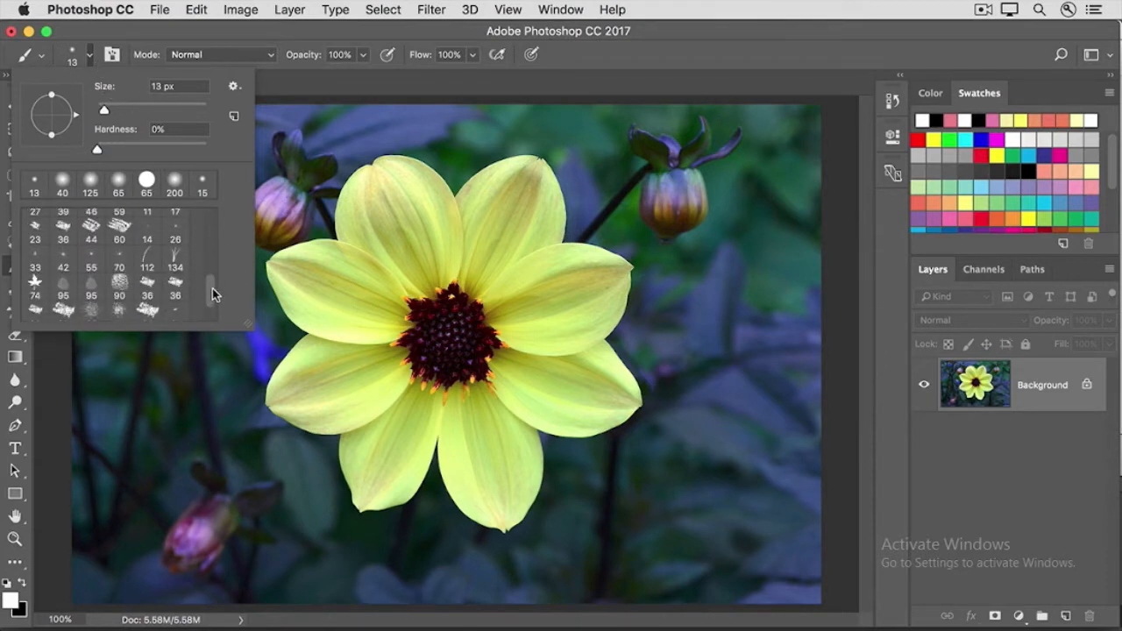
scroll("down", 3)
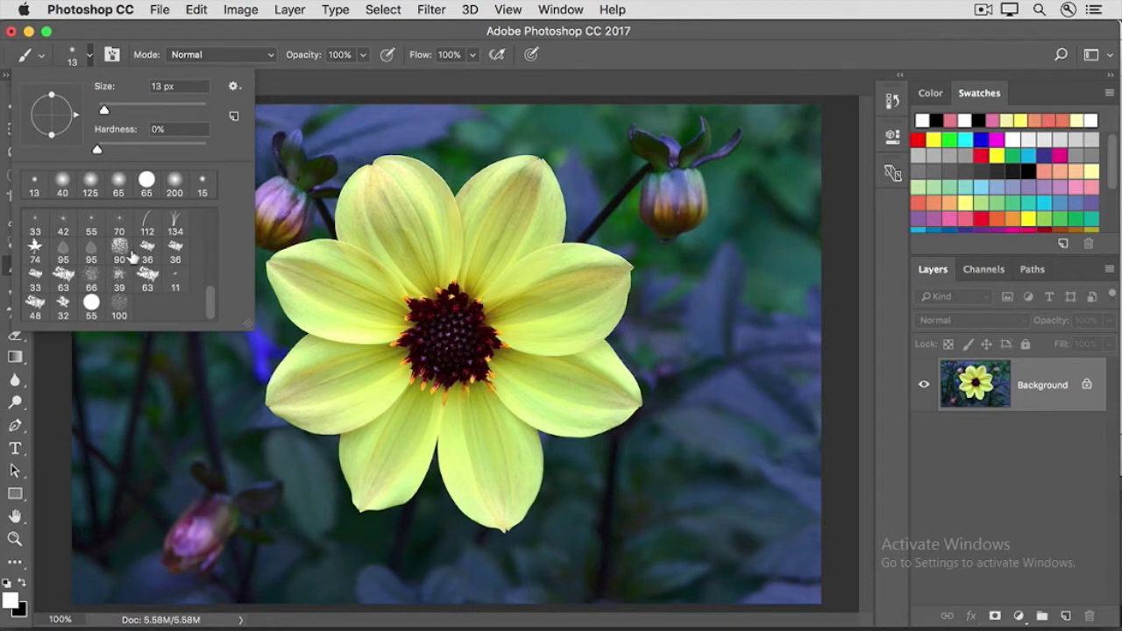
scroll("down", 3)
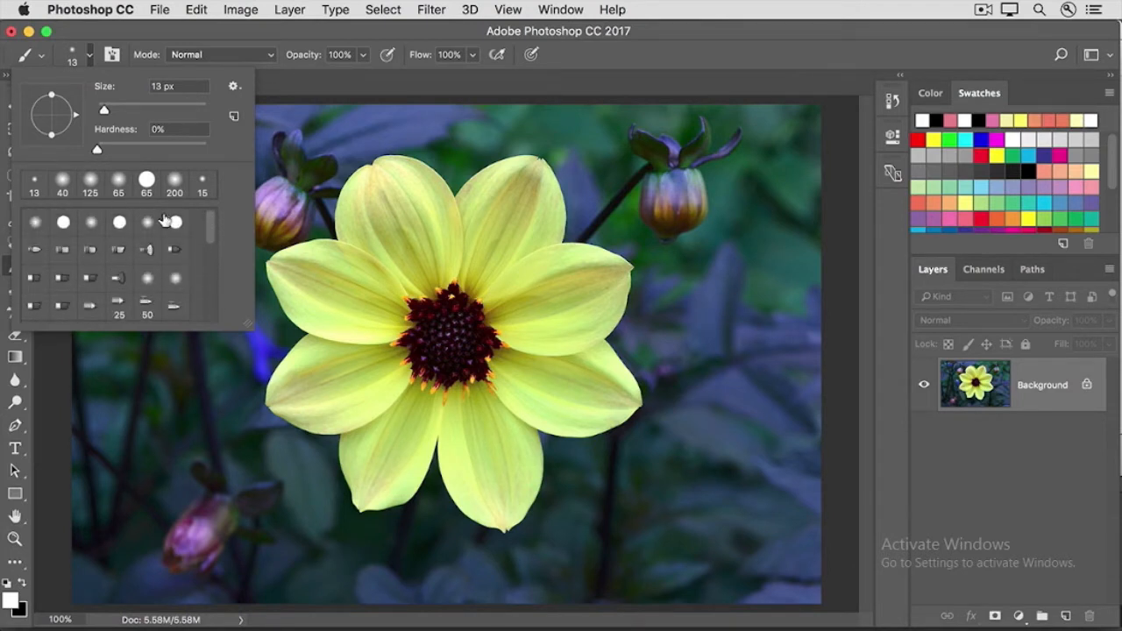
left_click(146, 180)
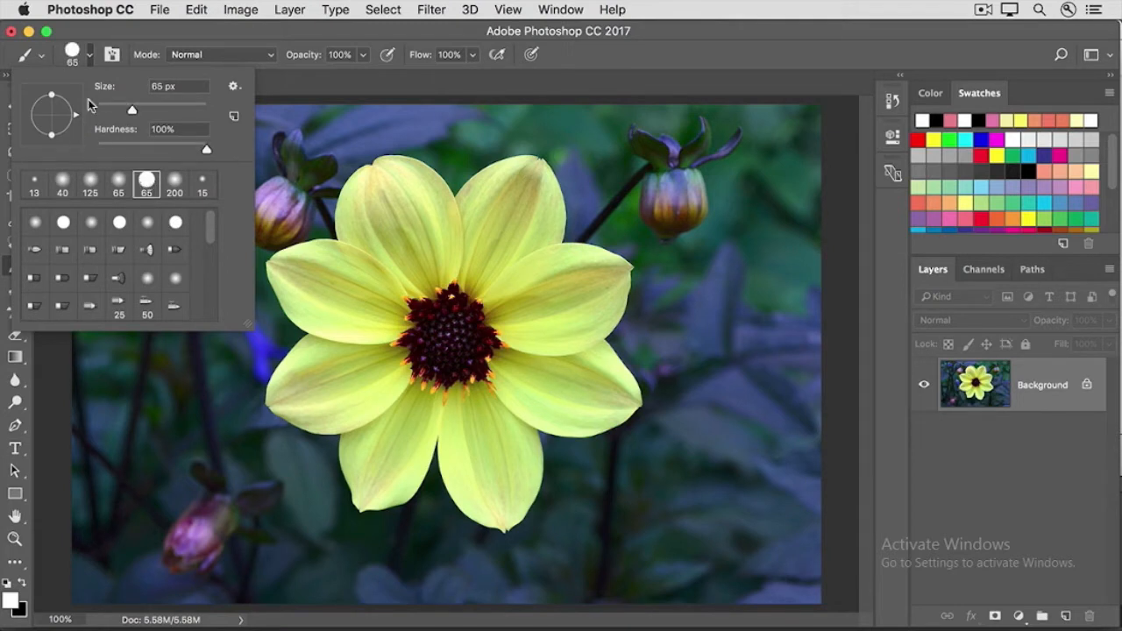
mouse_move(85, 138)
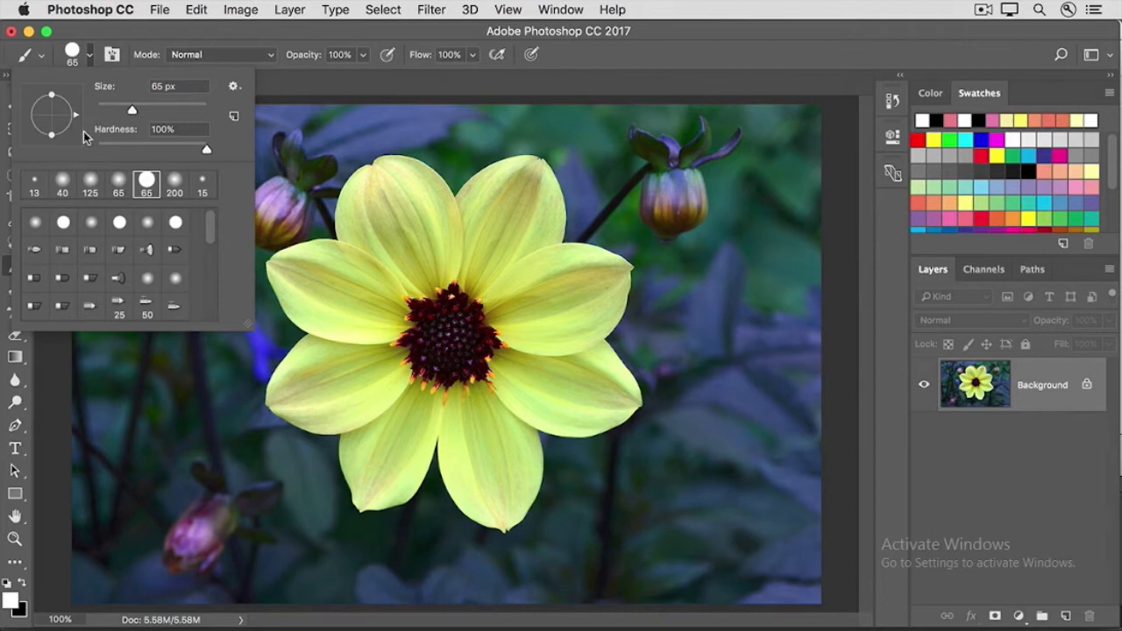
mouse_move(86, 142)
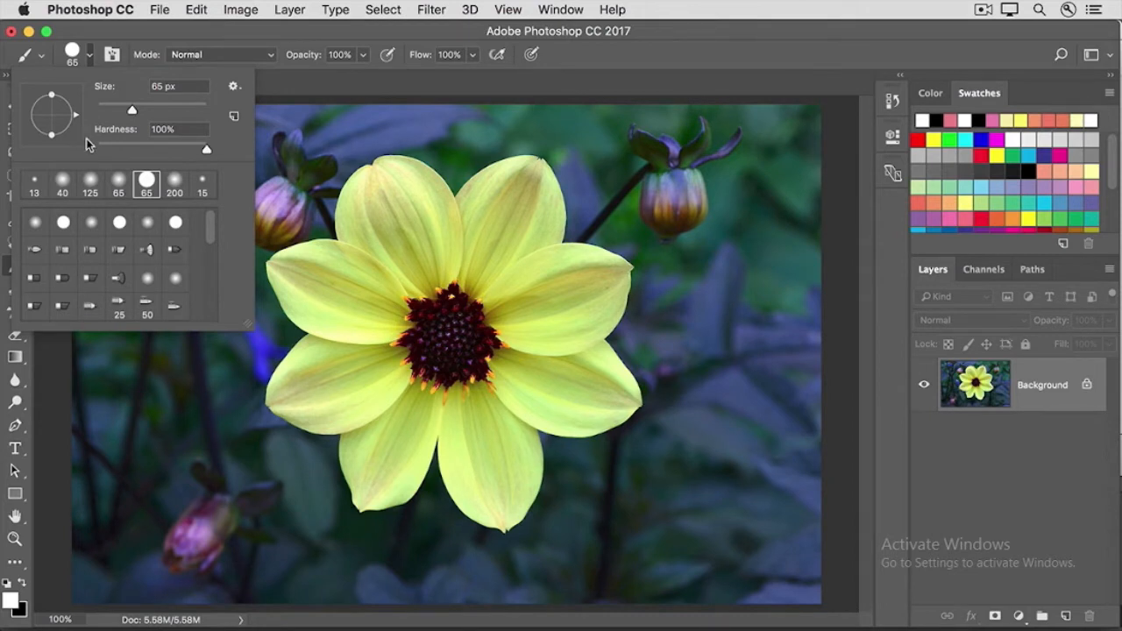
mouse_move(215, 156)
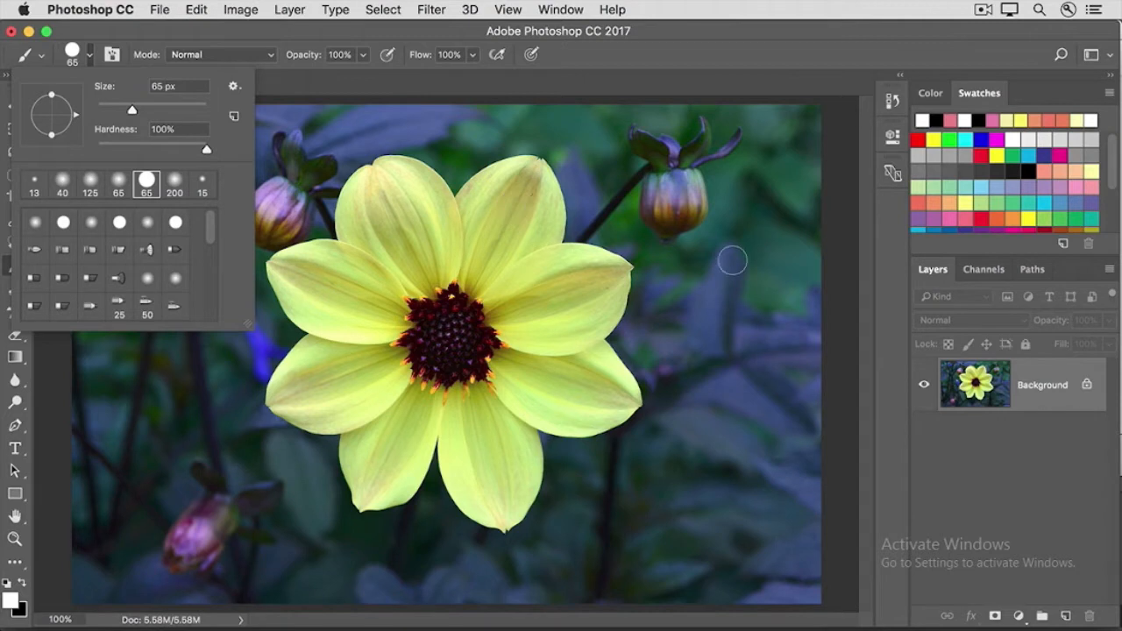
mouse_move(762, 264)
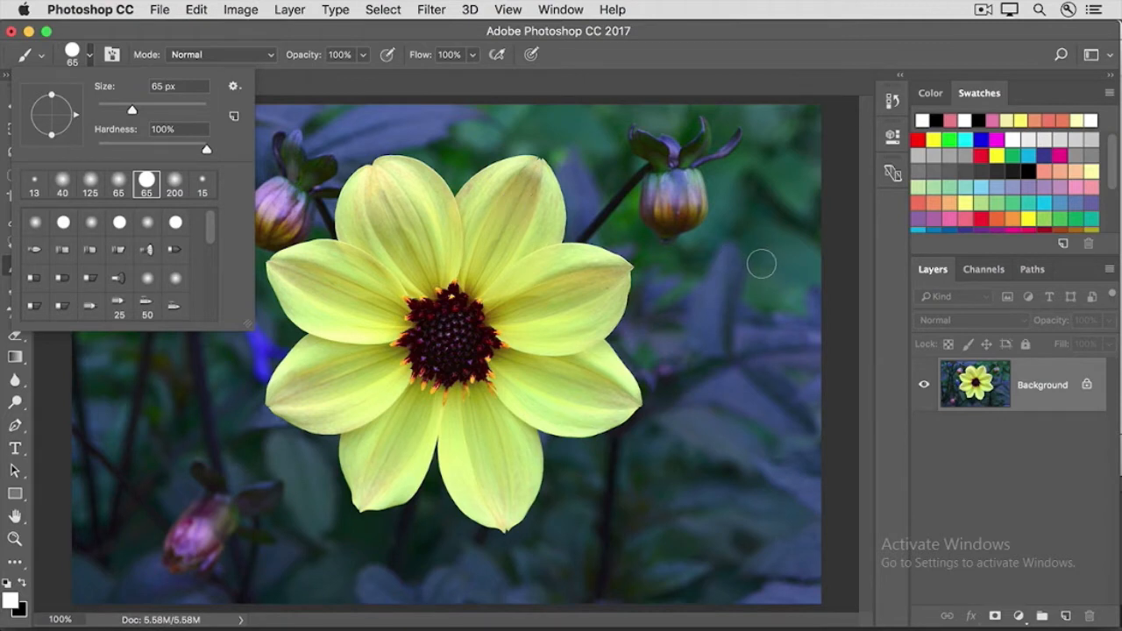
mouse_move(776, 254)
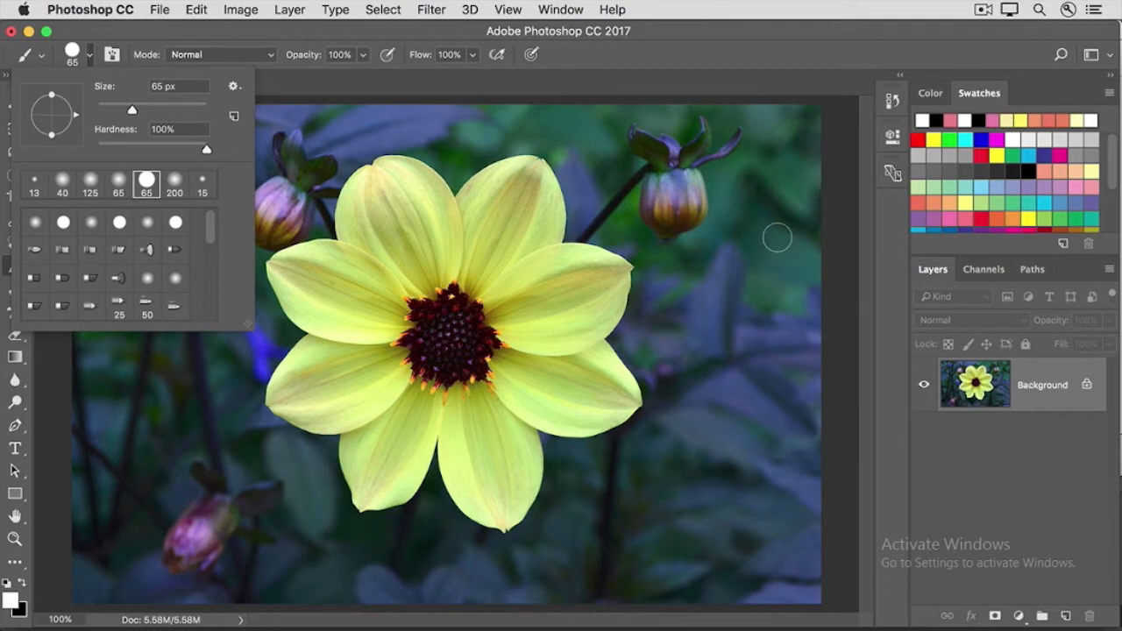
Paint a hard white stroke right of the flower, then a soft one at 0% hardness.
left_click_drag(778, 237, 783, 381)
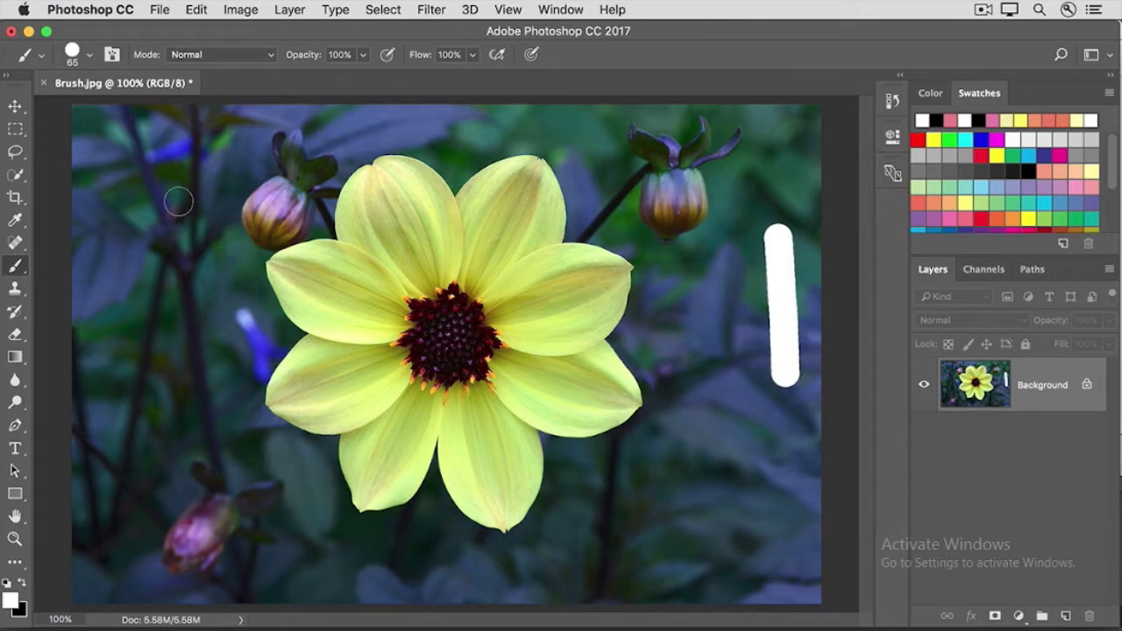
left_click(87, 54)
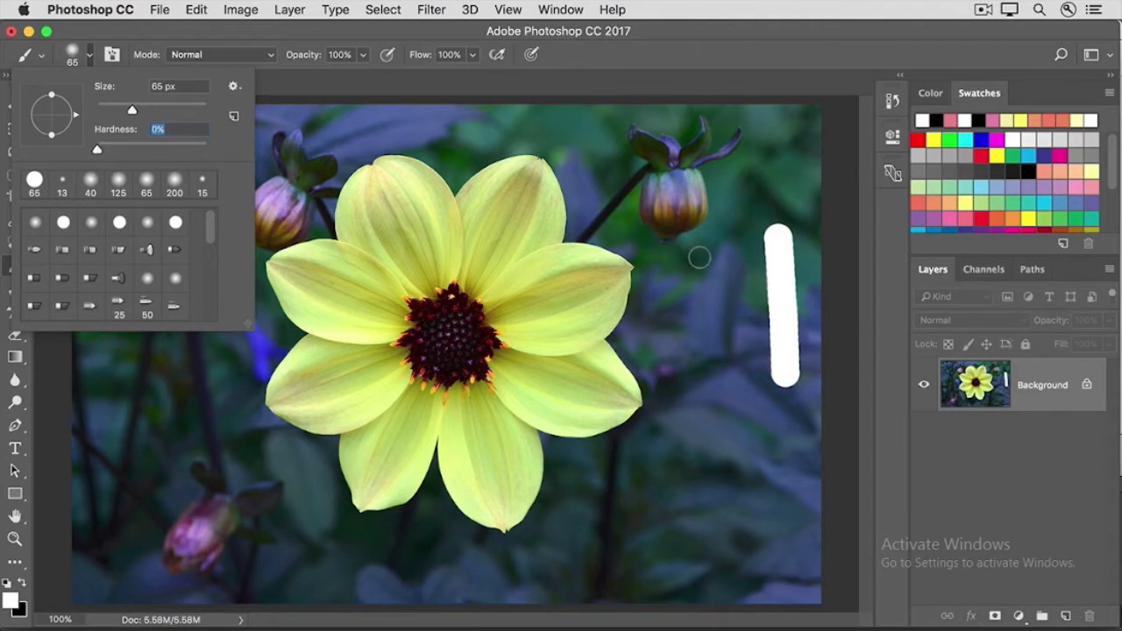
left_click_drag(714, 254, 715, 386)
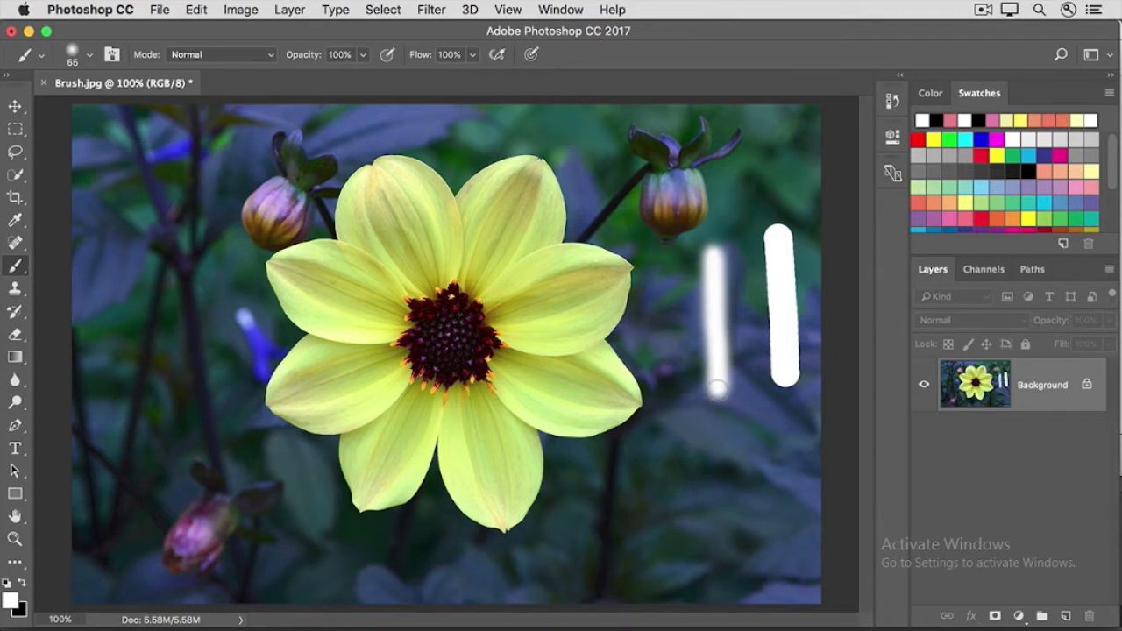
Resize the brush to 20 px and paint a thin white stroke left of the flower.
left_click(88, 54)
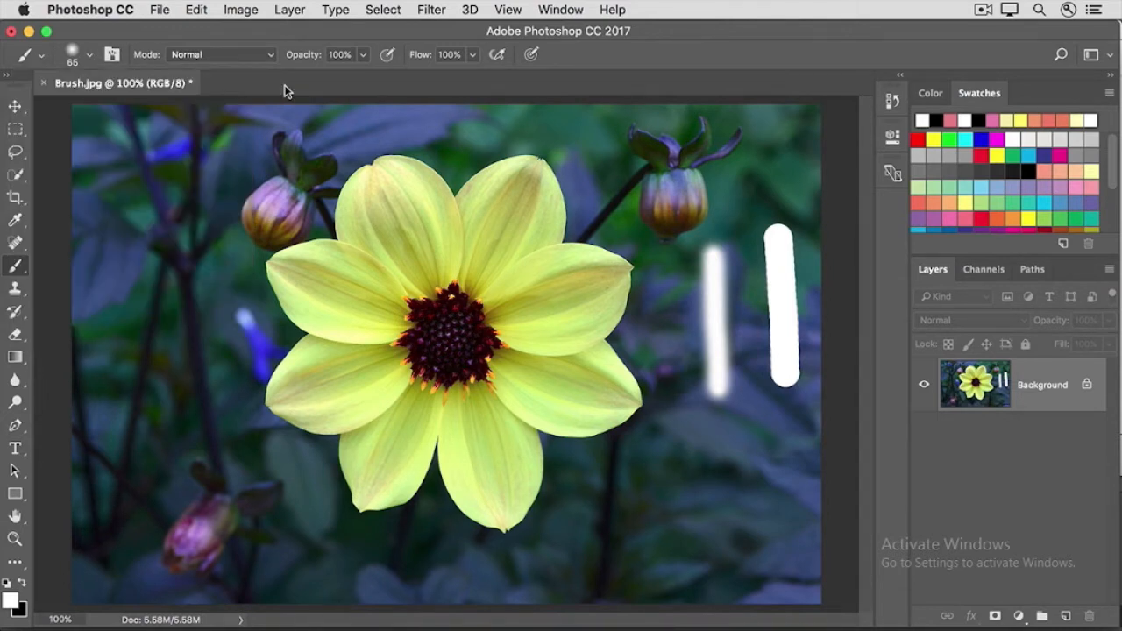
mouse_move(200, 247)
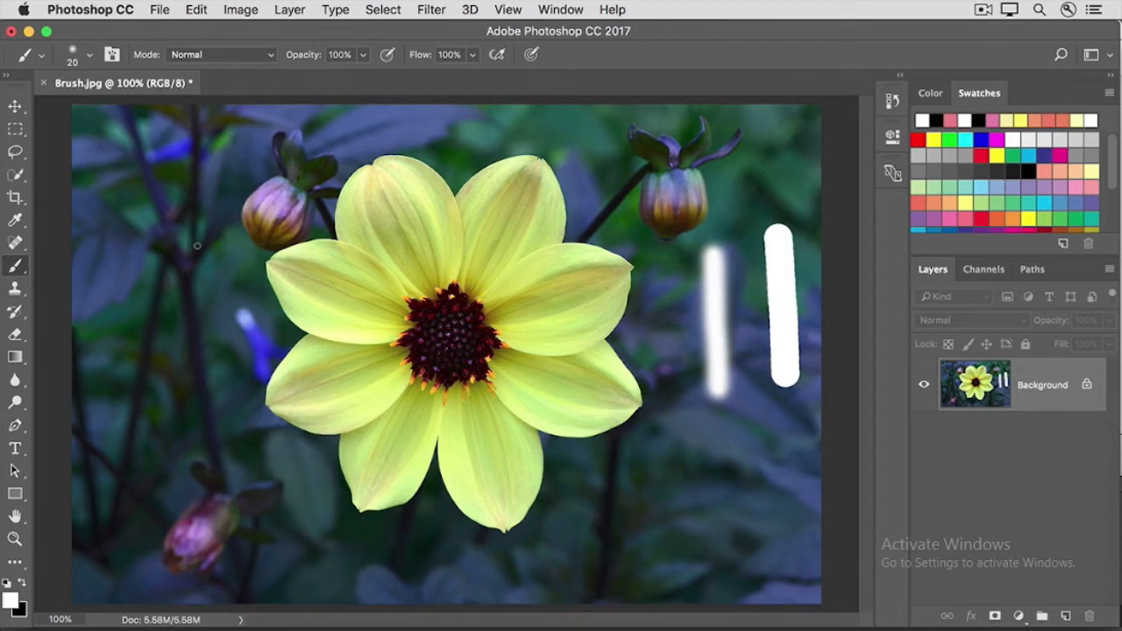
left_click_drag(197, 249, 197, 368)
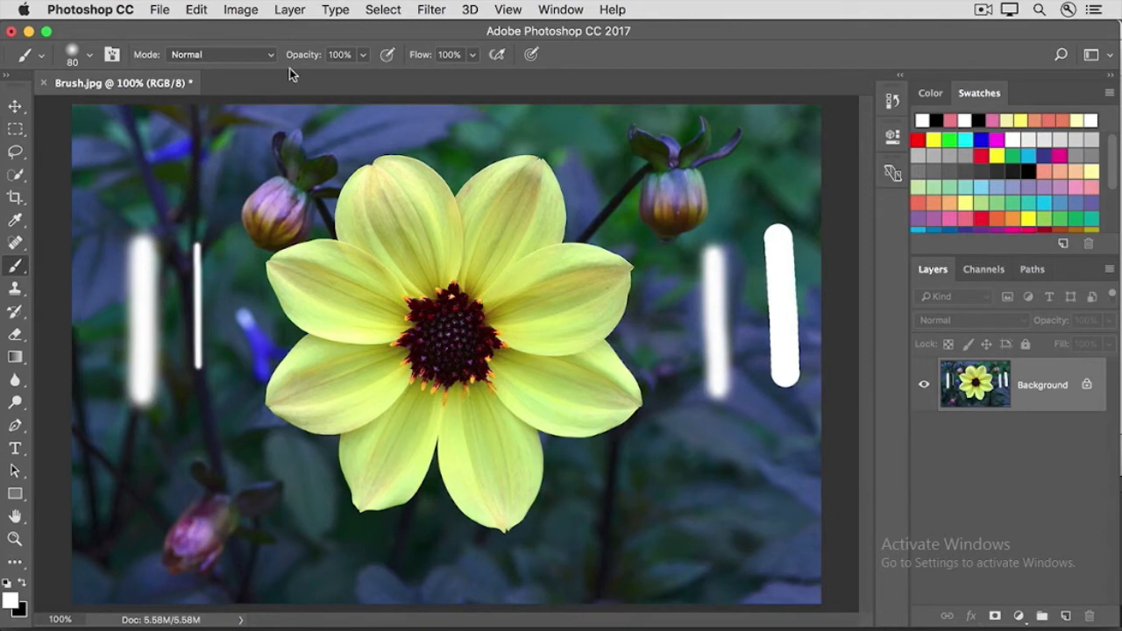
mouse_move(341, 68)
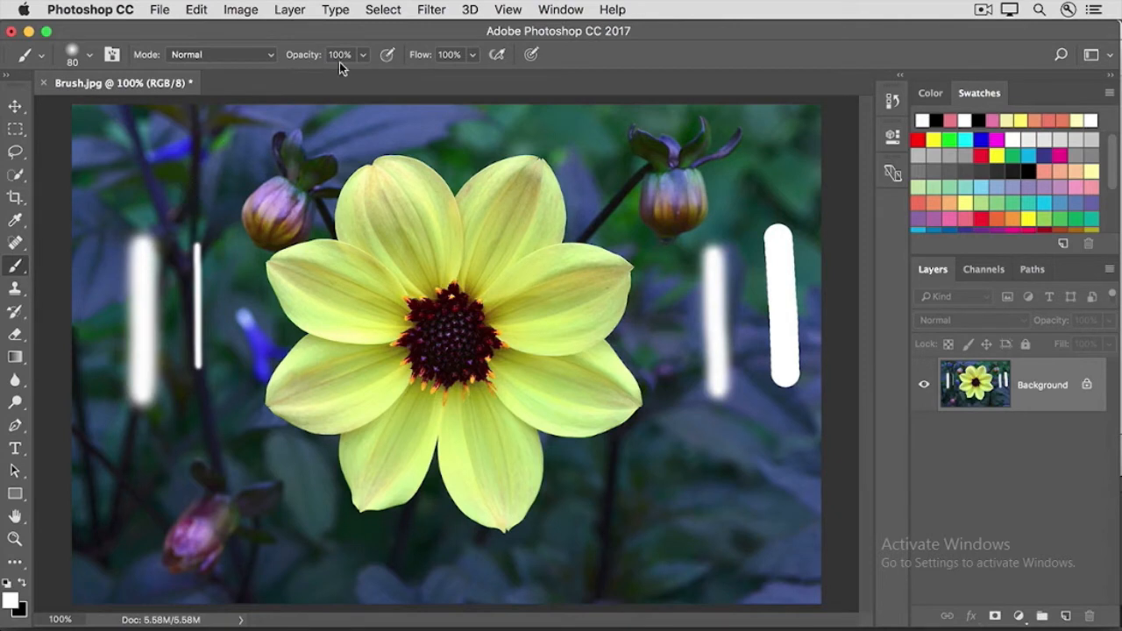
Lower the brush opacity slider to 37%.
left_click(362, 54)
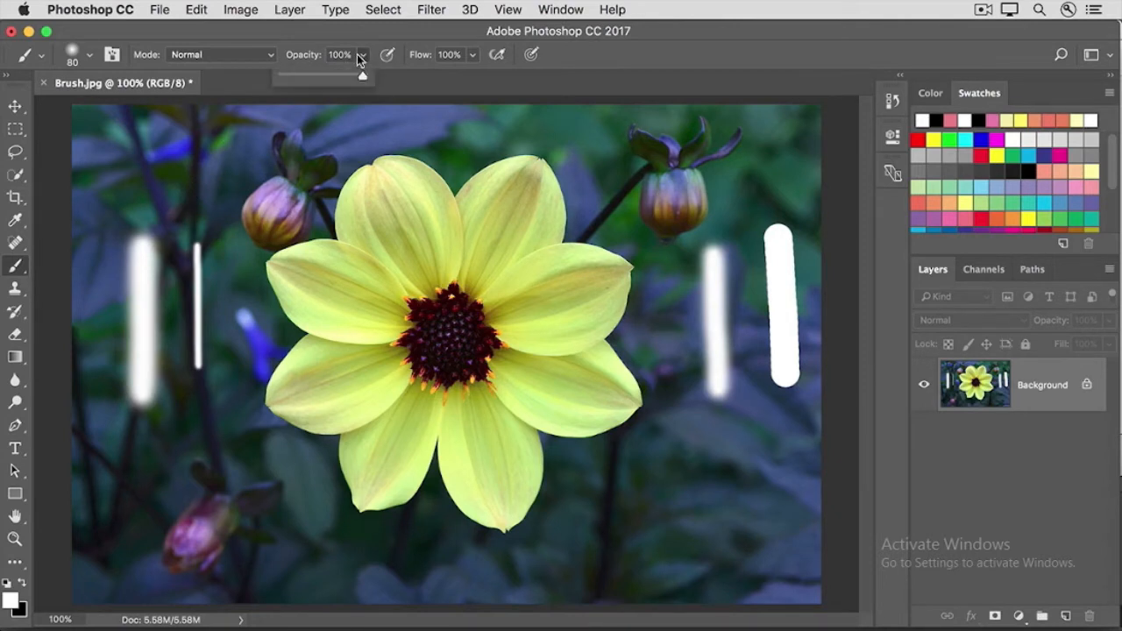
left_click_drag(351, 79, 324, 79)
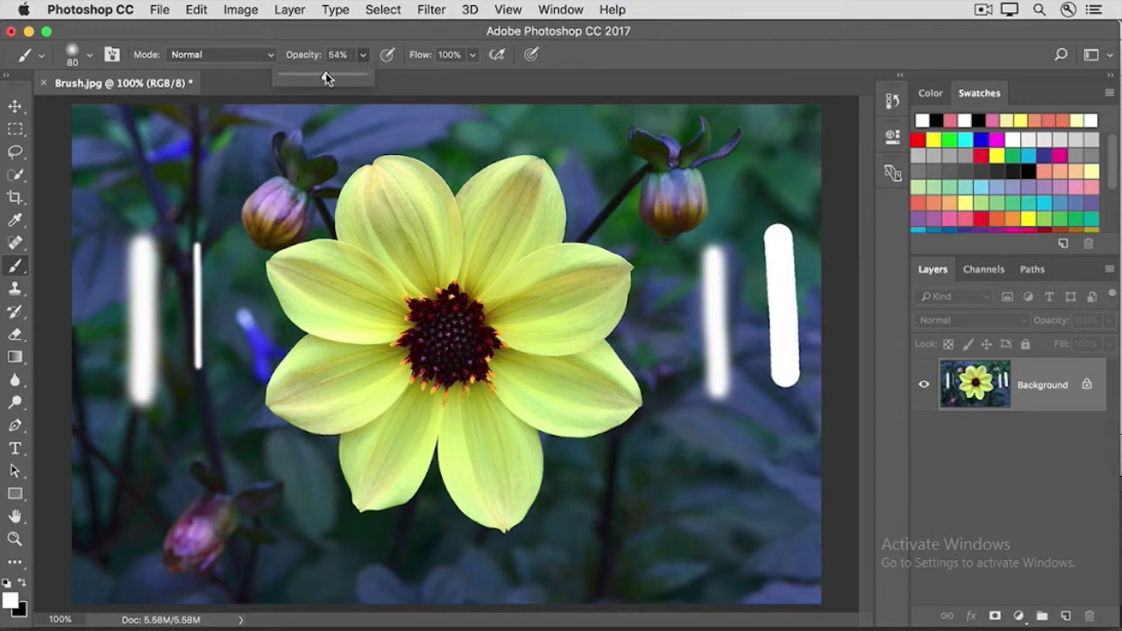
left_click_drag(323, 75, 311, 75)
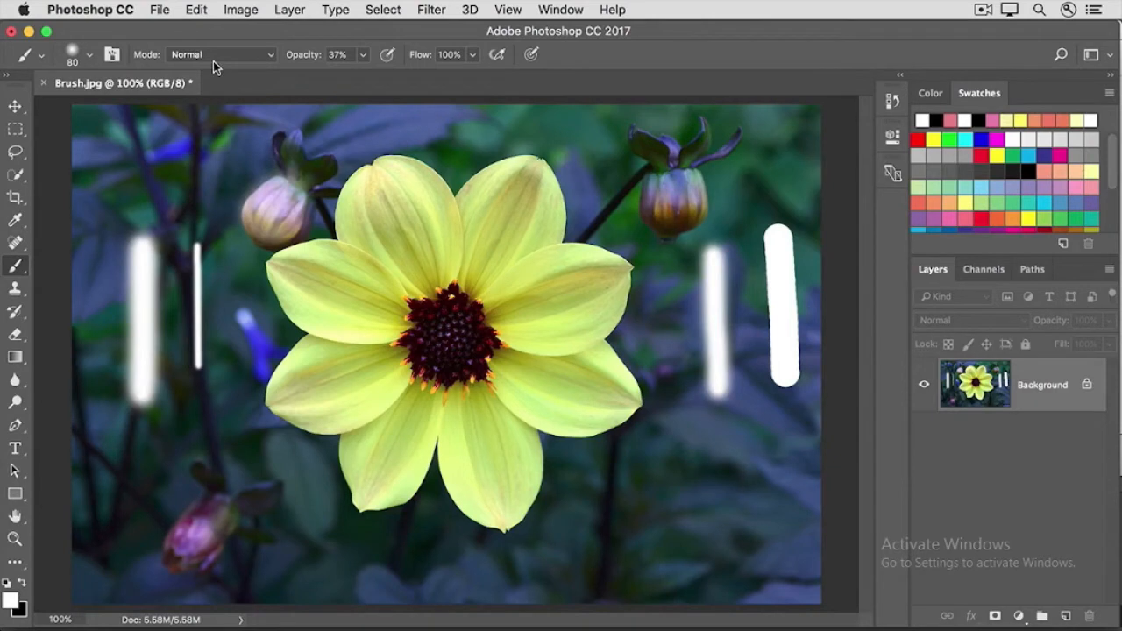
mouse_move(273, 63)
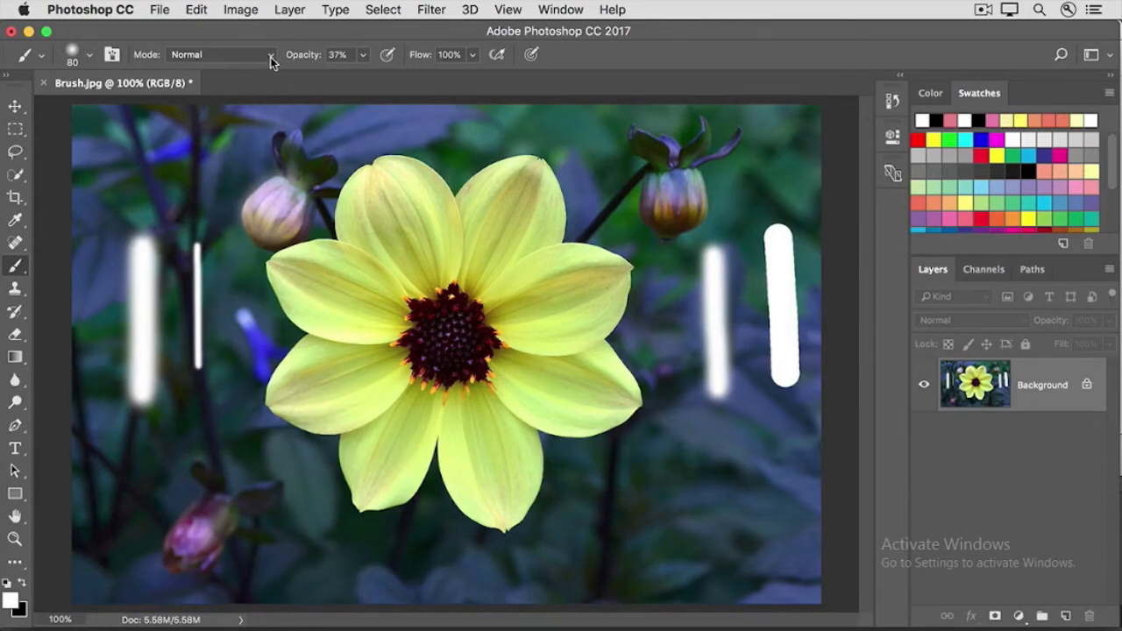
Set the brush blend mode to Color and raise opacity to full.
left_click(219, 55)
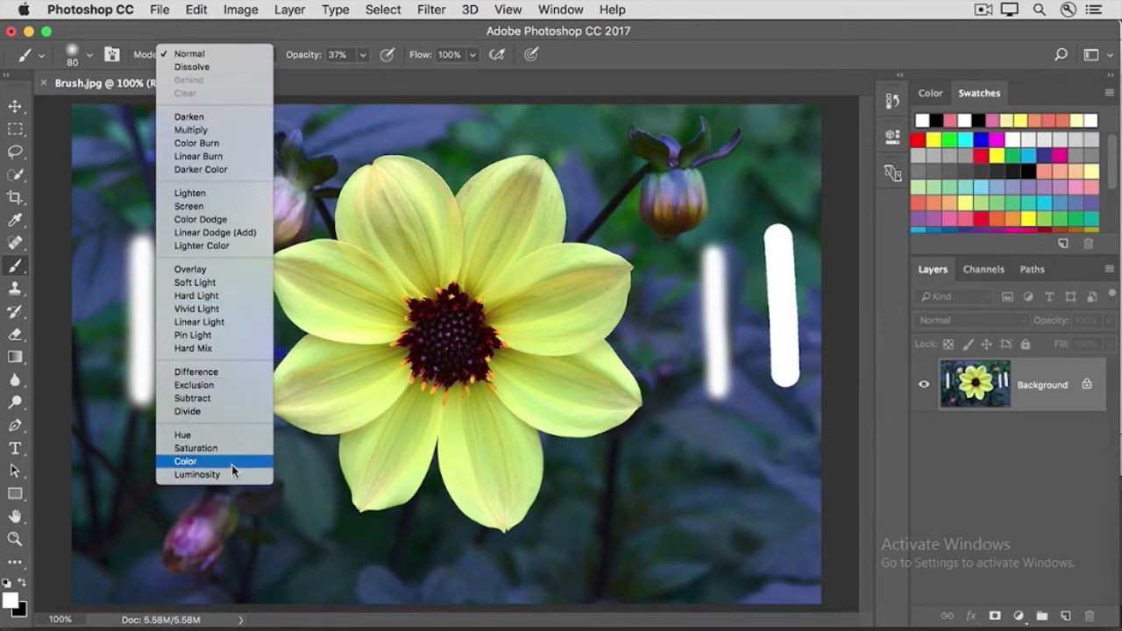
left_click(185, 461)
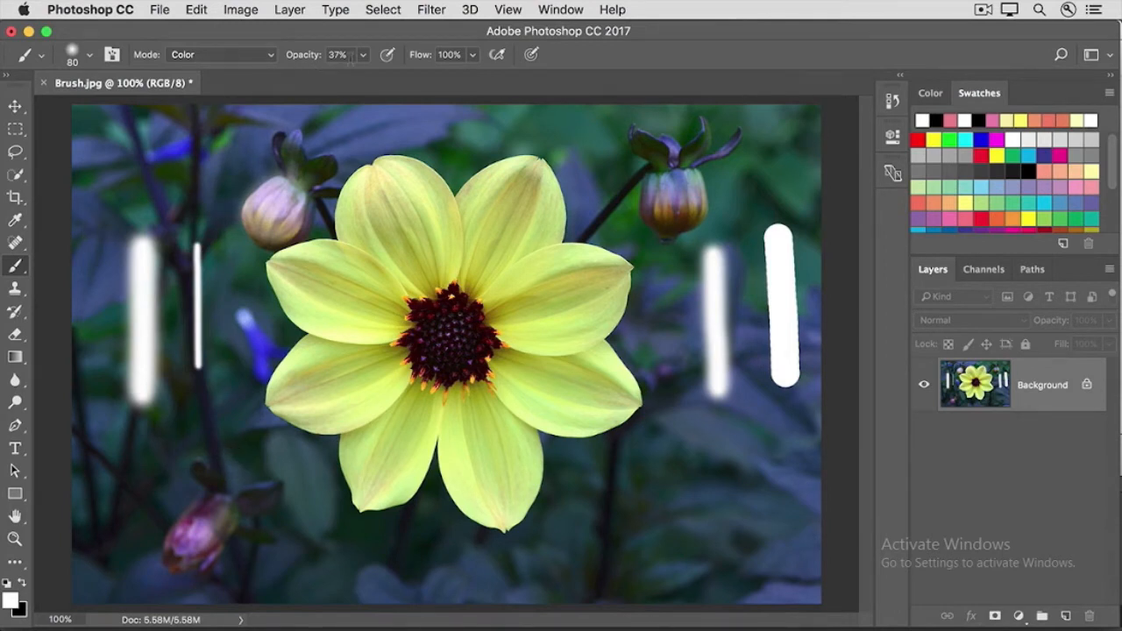
left_click_drag(359, 76, 413, 76)
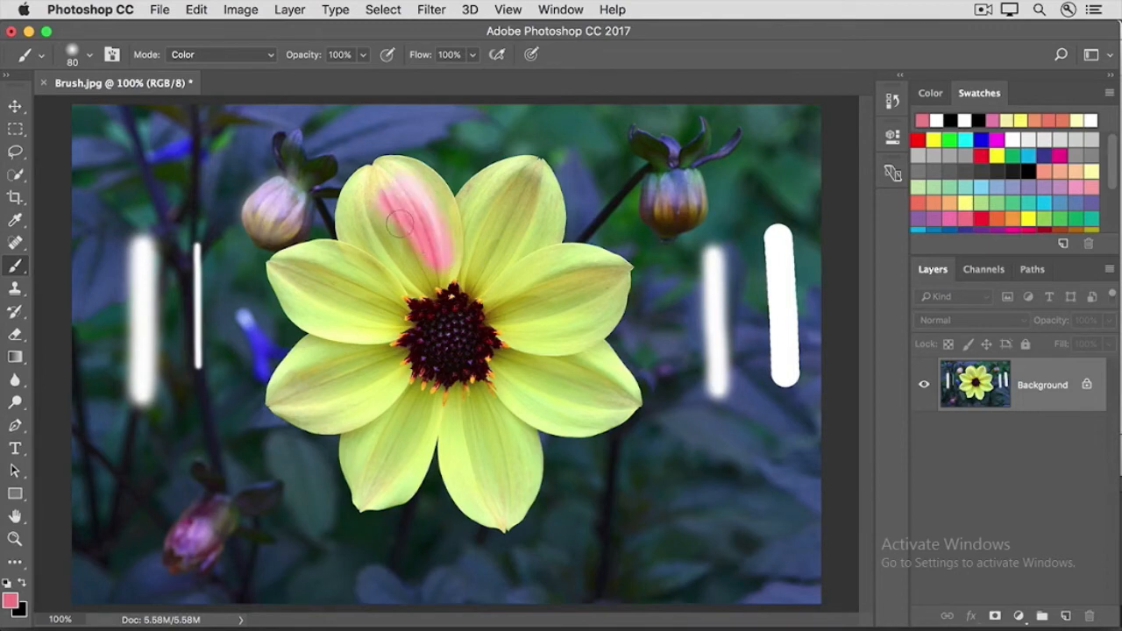
Paint pink over the upper-left and left petals of the dahlia.
left_click_drag(398, 223, 372, 201)
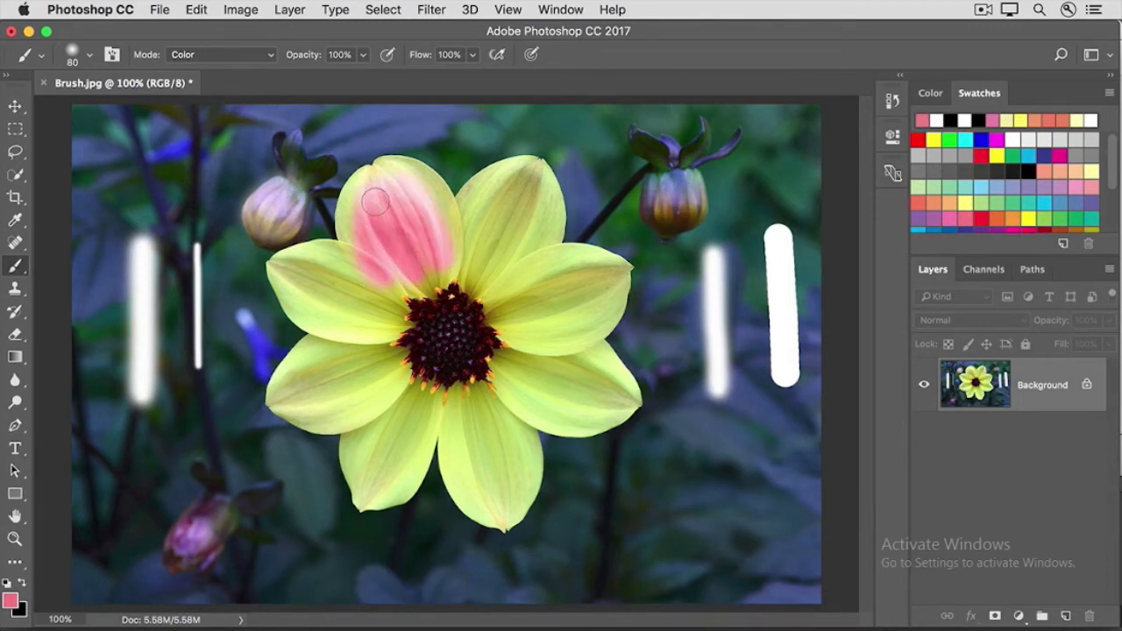
left_click_drag(372, 203, 364, 302)
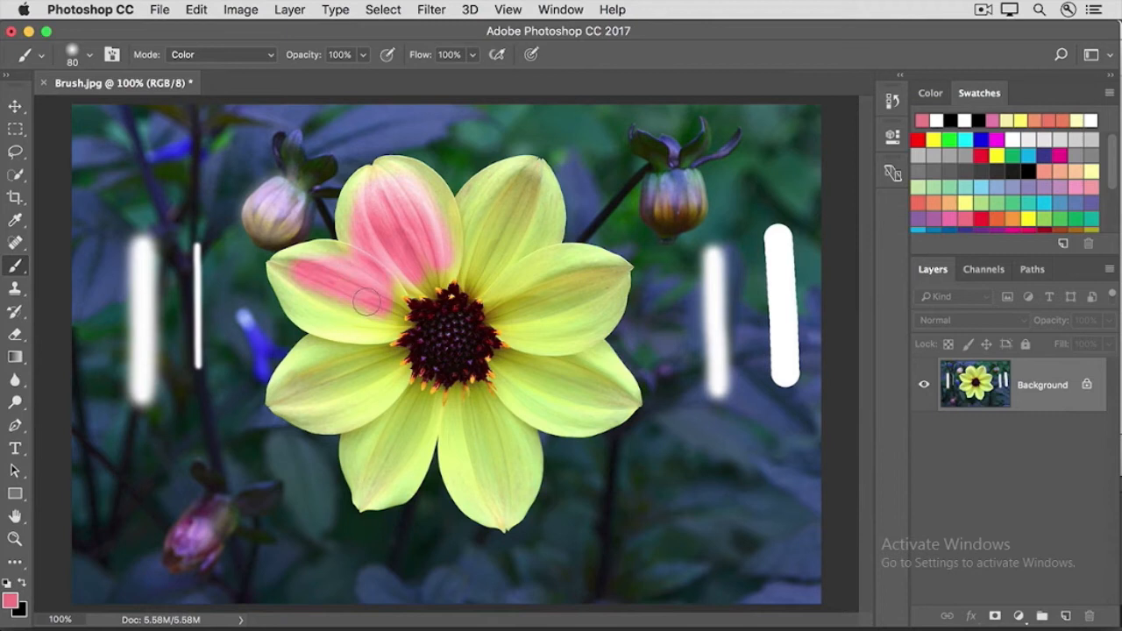
left_click_drag(367, 298, 370, 324)
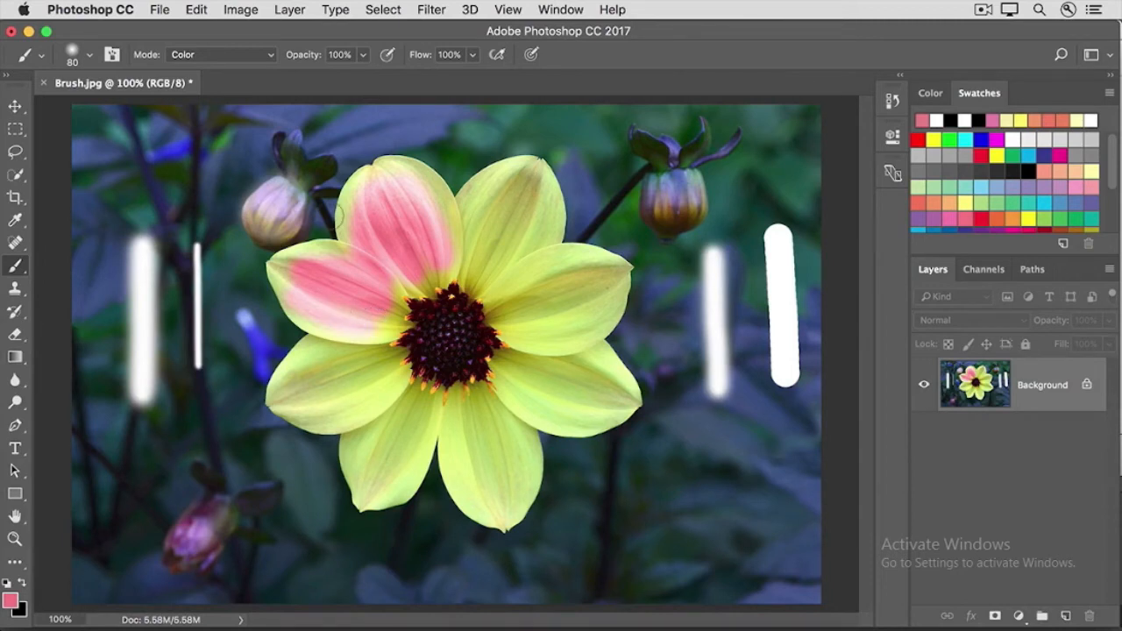
Revert the photo to its saved state with File > Revert.
left_click(158, 10)
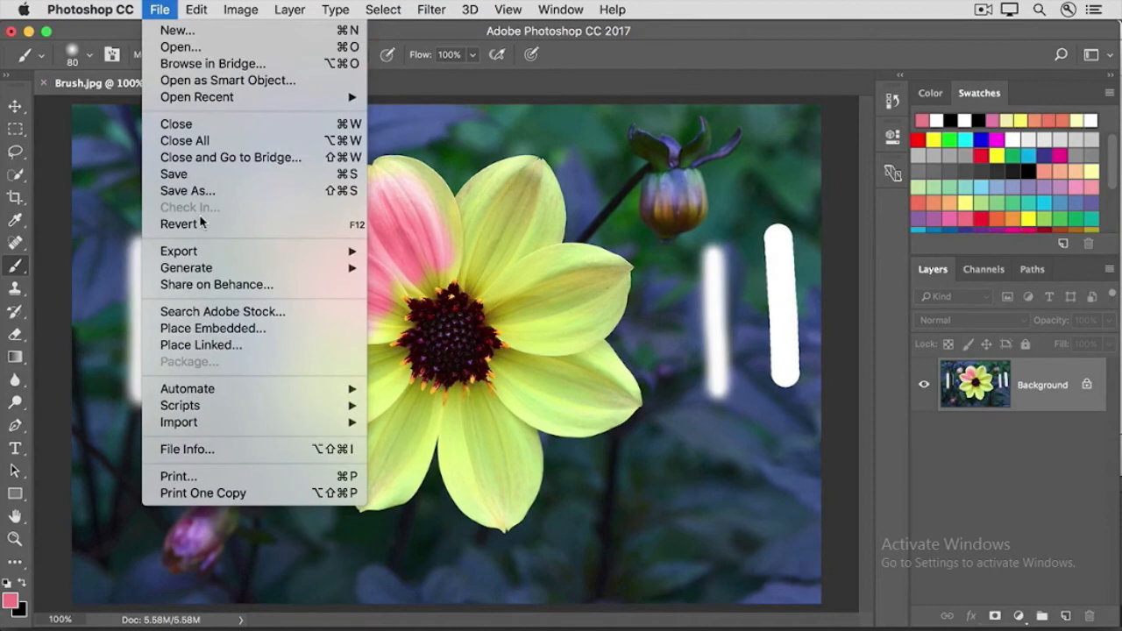
left_click(158, 9)
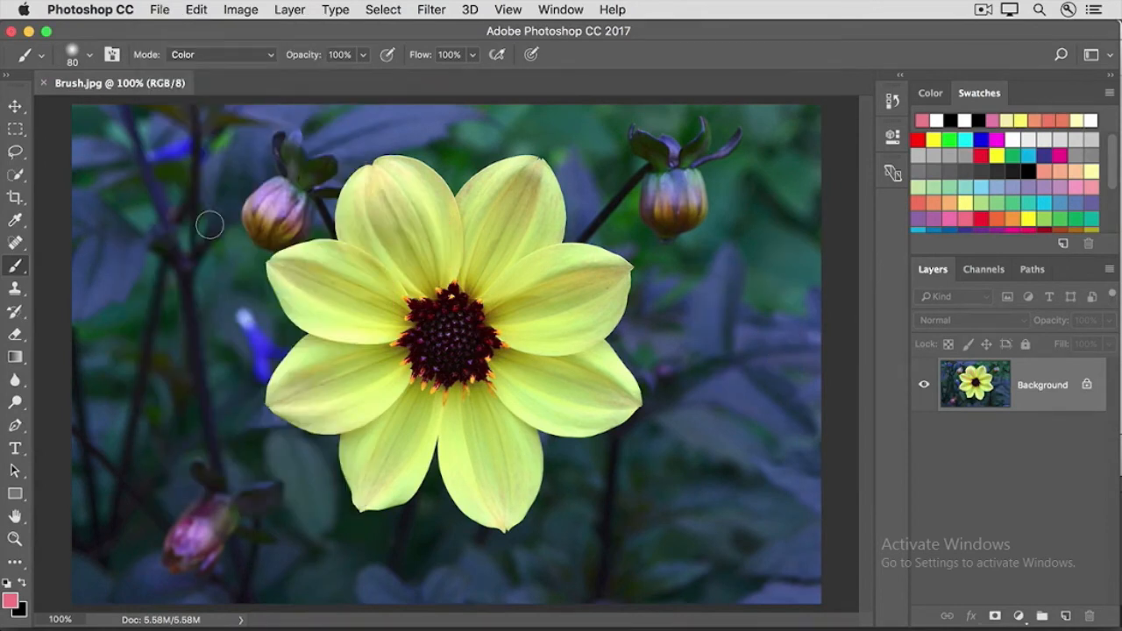
mouse_move(68, 195)
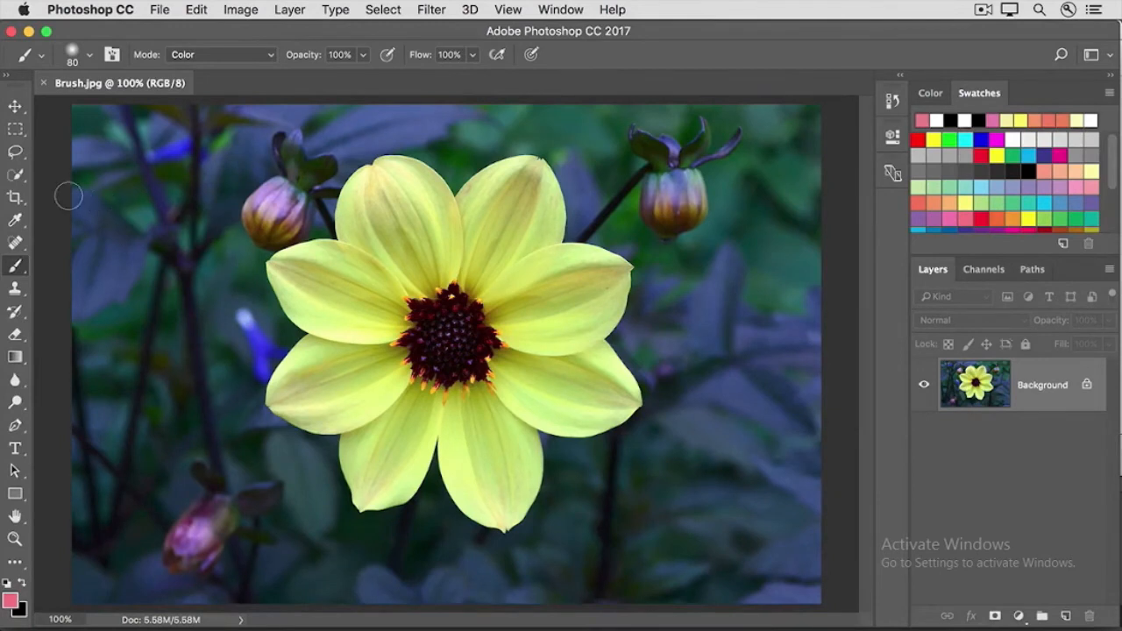
Select the dahlia with the Quick Selection tool in add-to-selection mode.
left_click(15, 175)
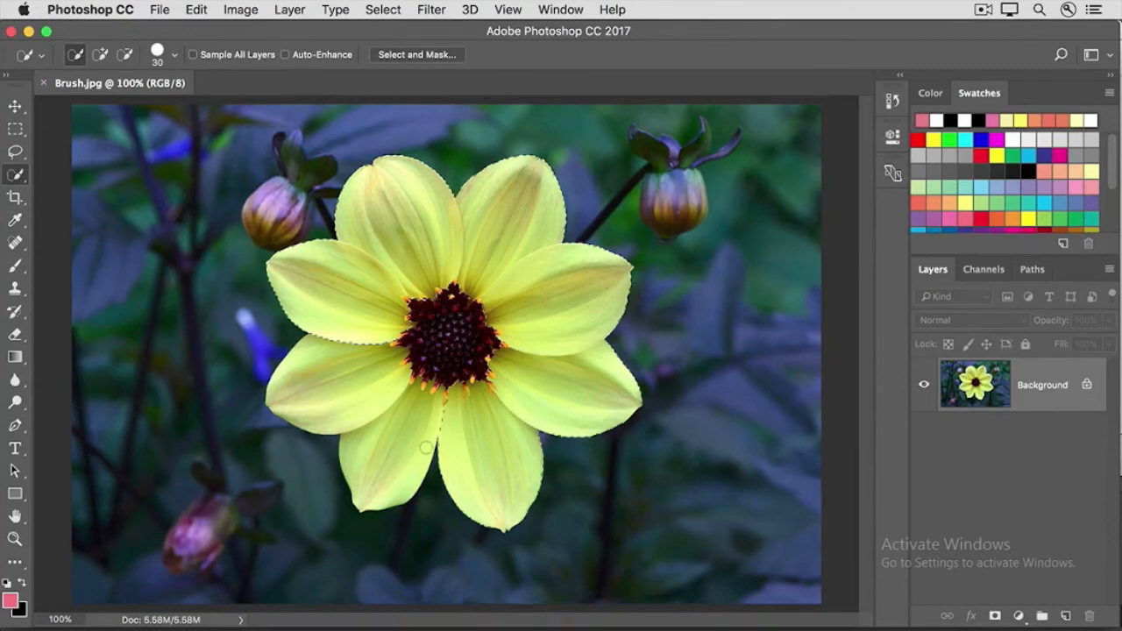
left_click(100, 54)
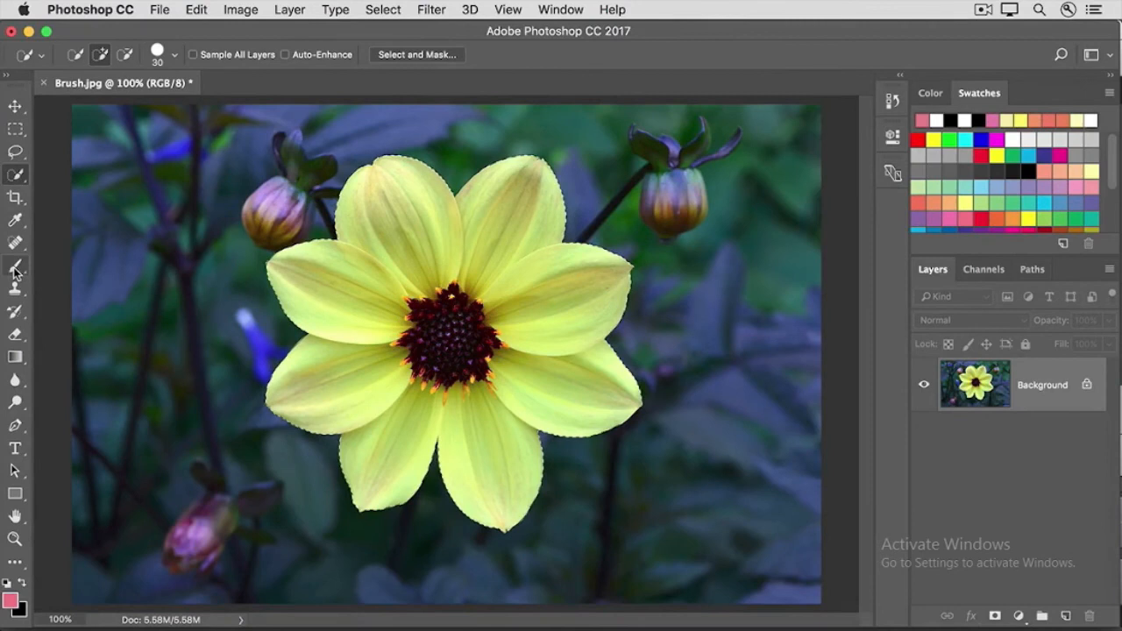
Paint pink over all petals inside the flower selection with the Brush tool.
left_click(15, 266)
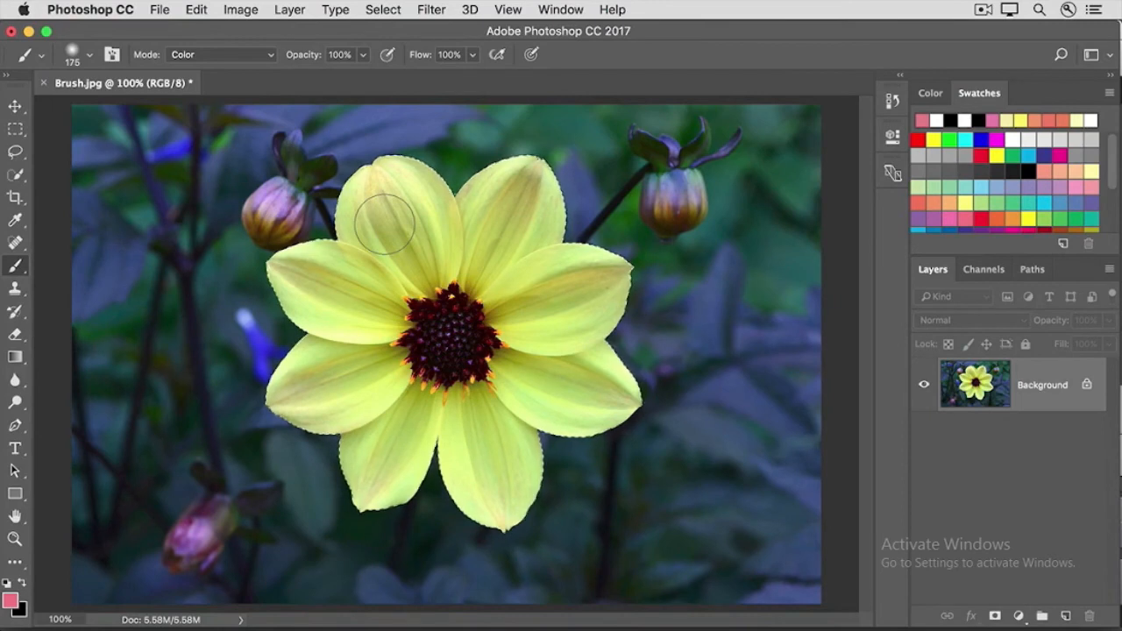
left_click_drag(385, 219, 587, 175)
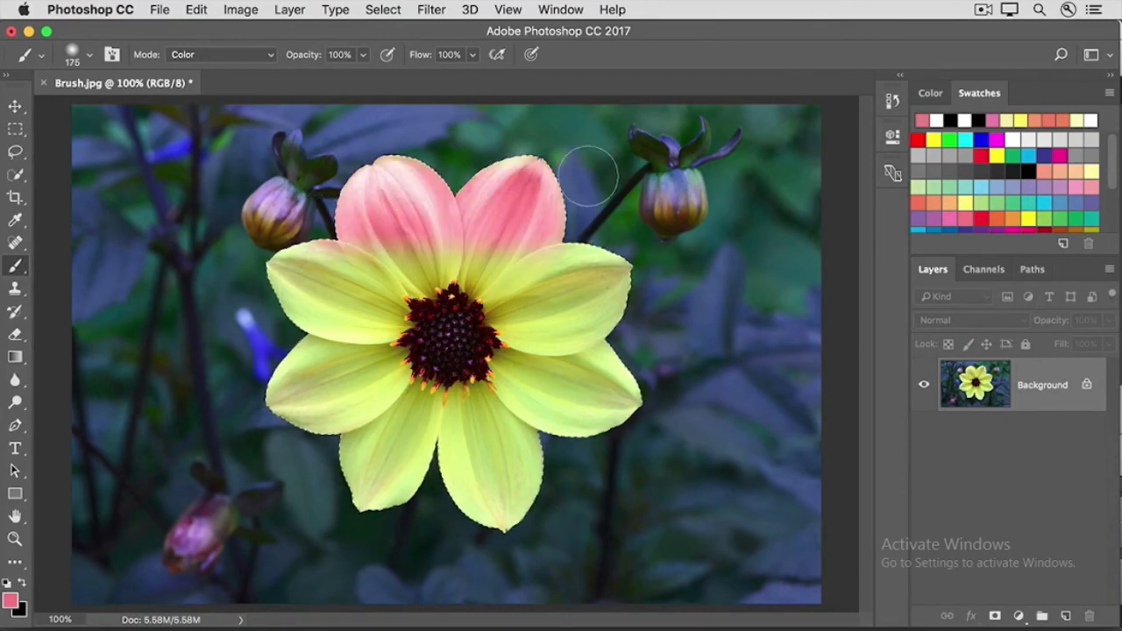
left_click_drag(588, 171, 245, 337)
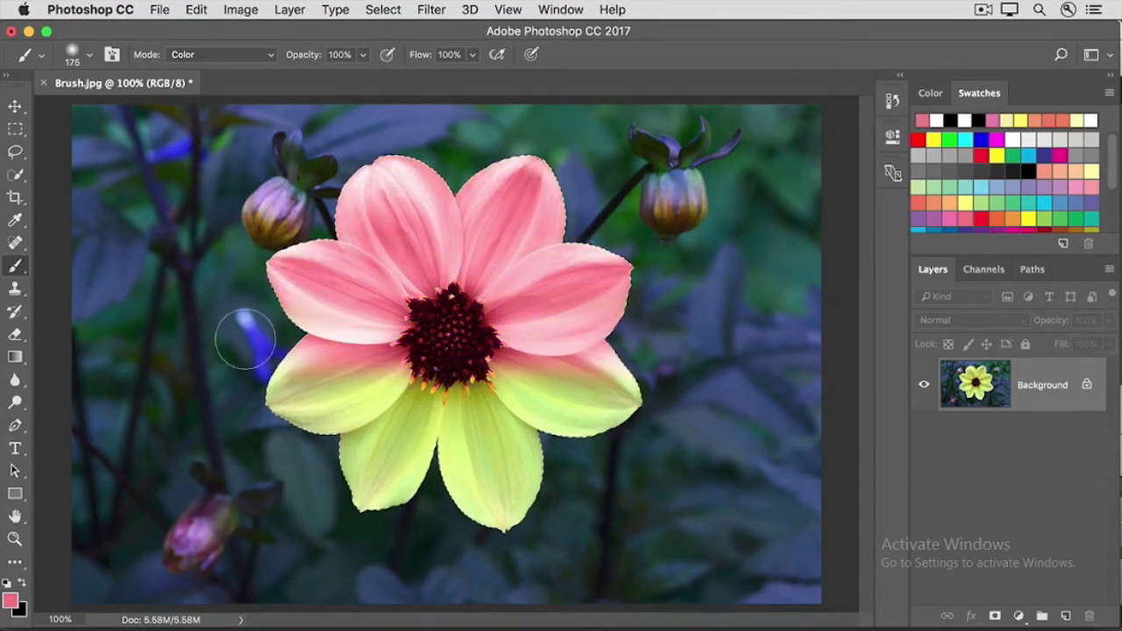
left_click_drag(245, 339, 648, 425)
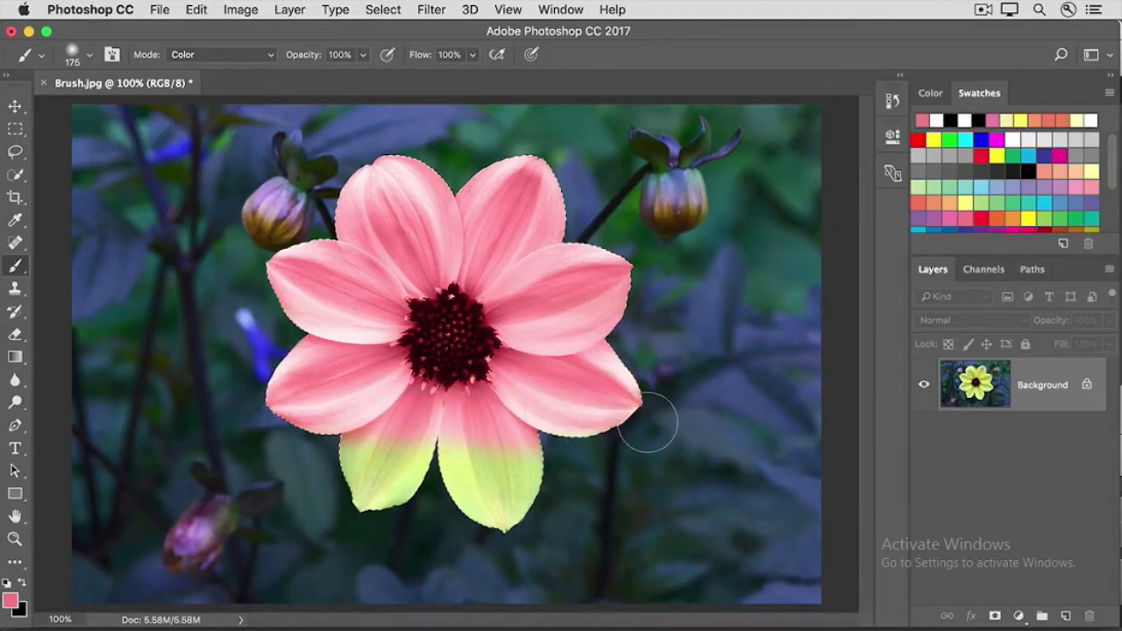
left_click_drag(649, 425, 478, 530)
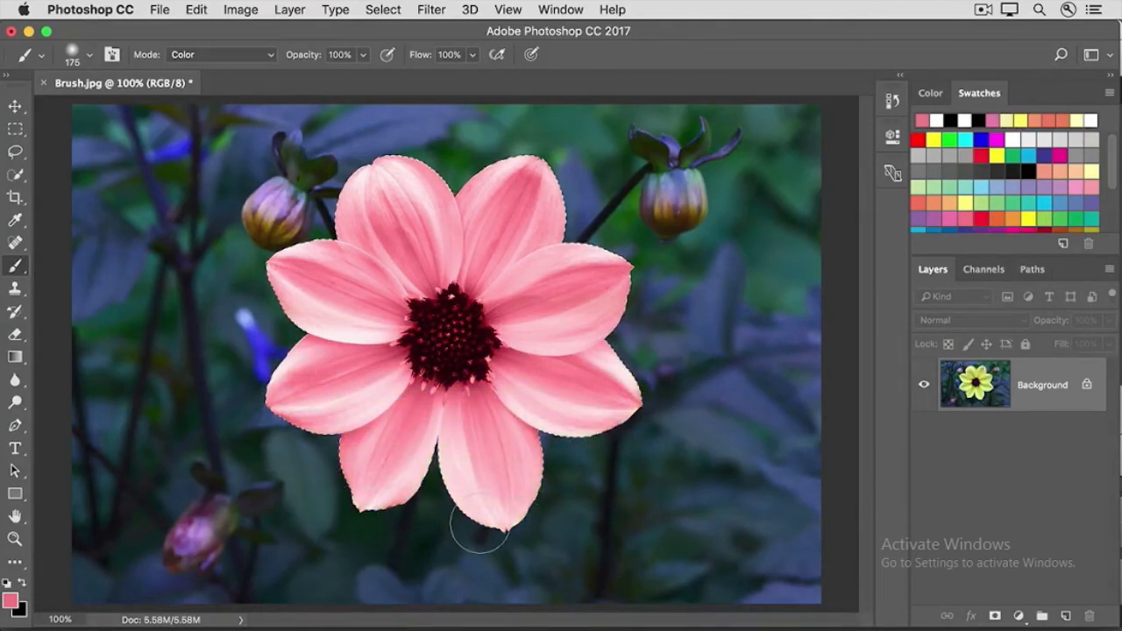